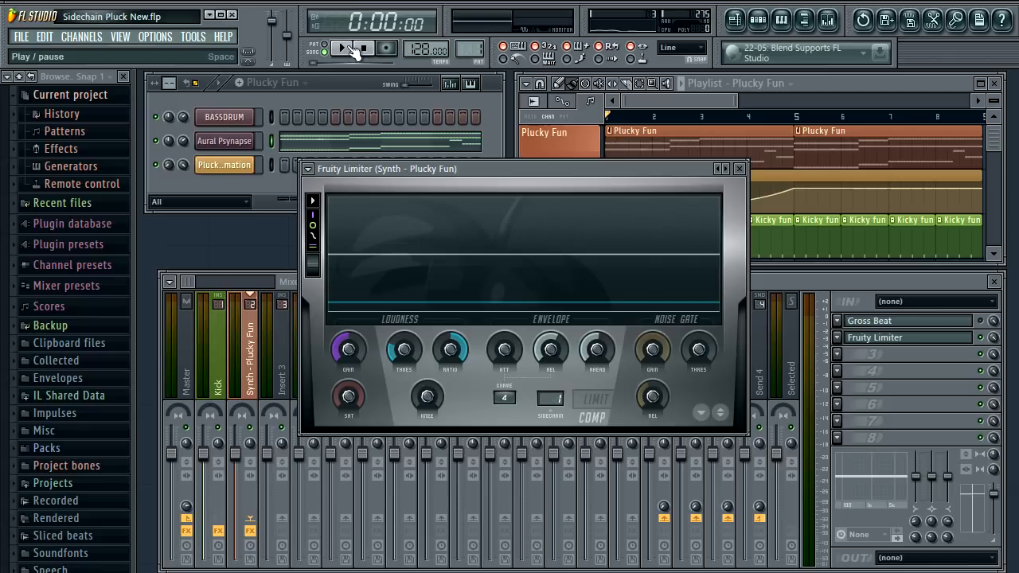
# Step: Start playback to hear the current limiter-based sidechaining
pyautogui.click(341, 47)
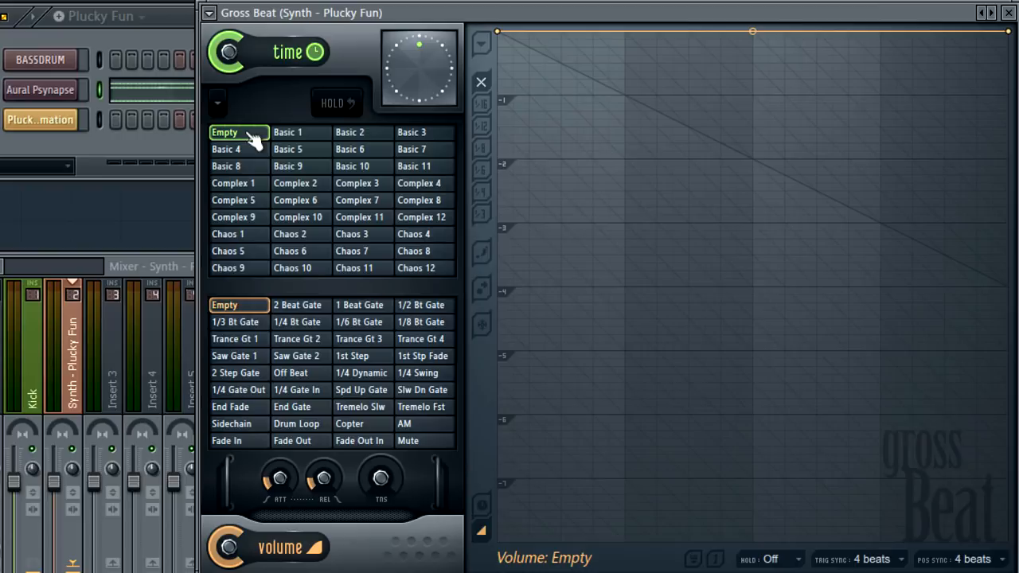
# Step: Apply the Sidechain volume preset so the envelope ducks four times per bar
pyautogui.click(231, 424)
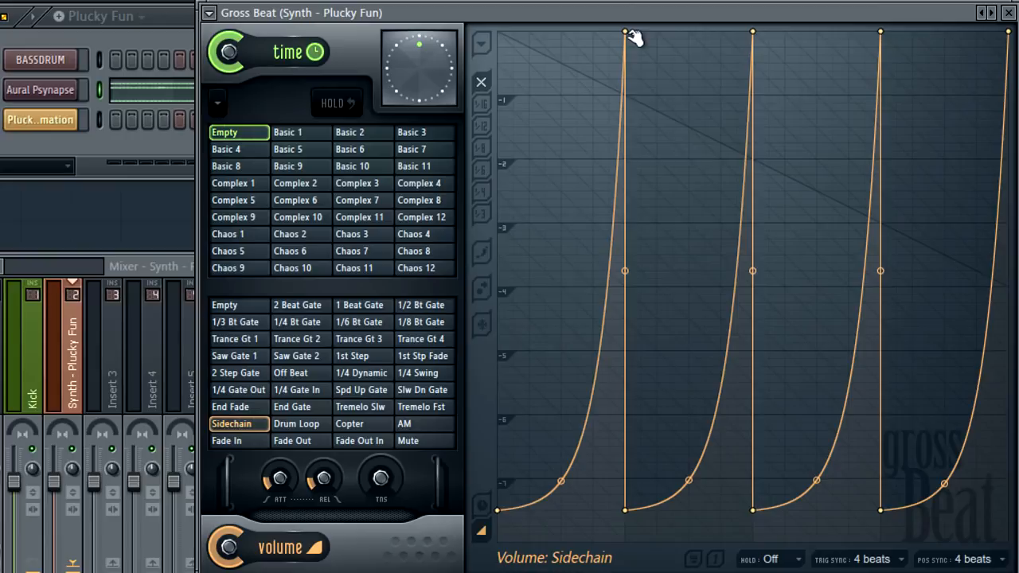
# Step: Convert an envelope point to a double curve and reshape the sidechain dip
pyautogui.rightClick(622, 32)
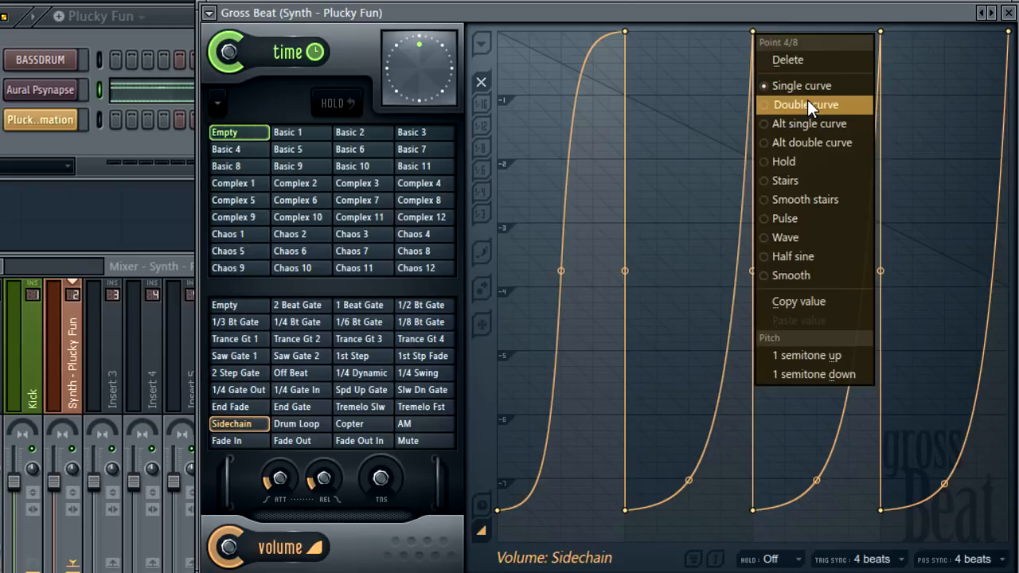
pyautogui.click(811, 105)
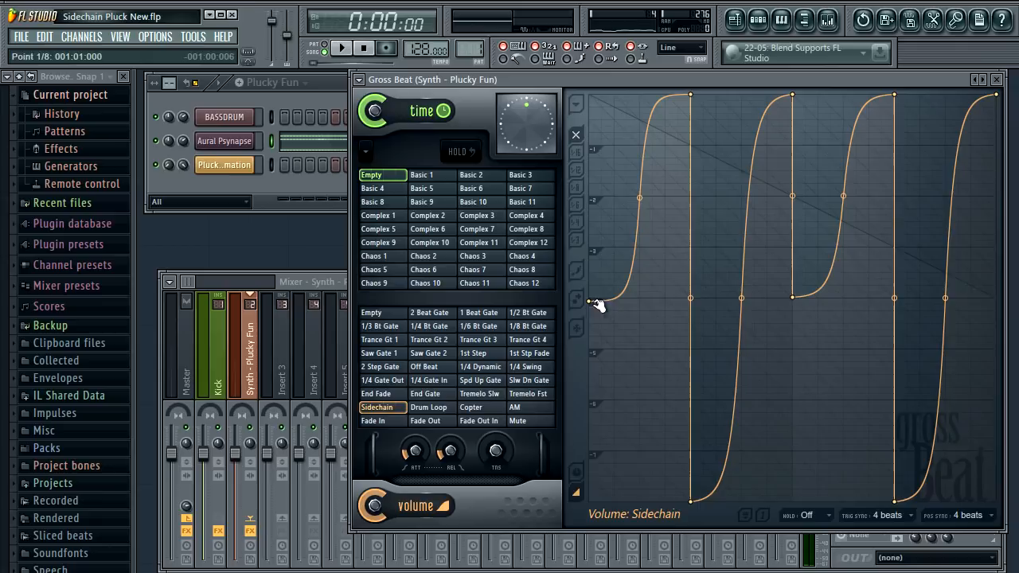
pyautogui.moveTo(589, 301); pyautogui.dragTo(691, 454)
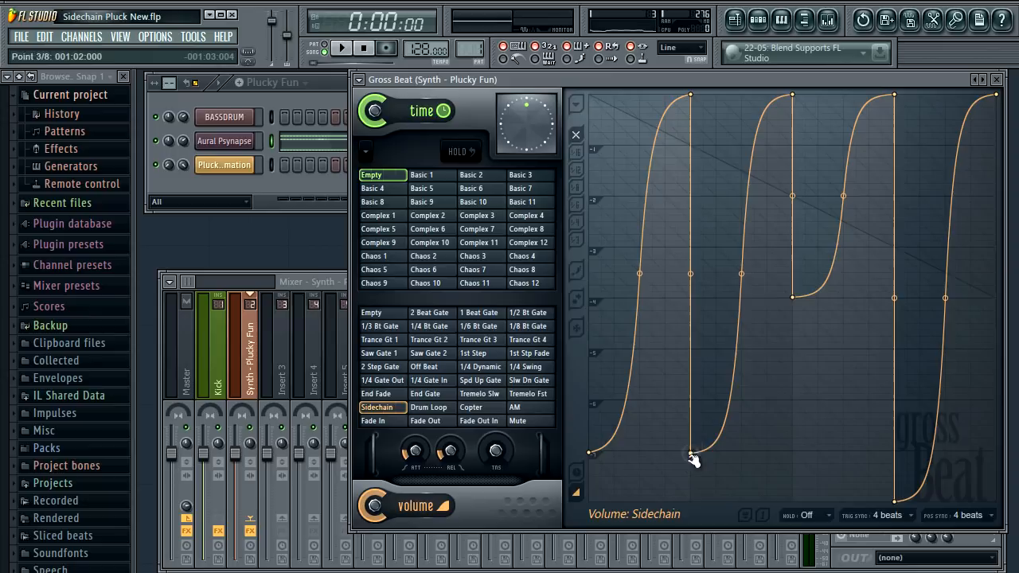
# Step: Swap the envelope to the Drum Loop volume preset
pyautogui.click(430, 407)
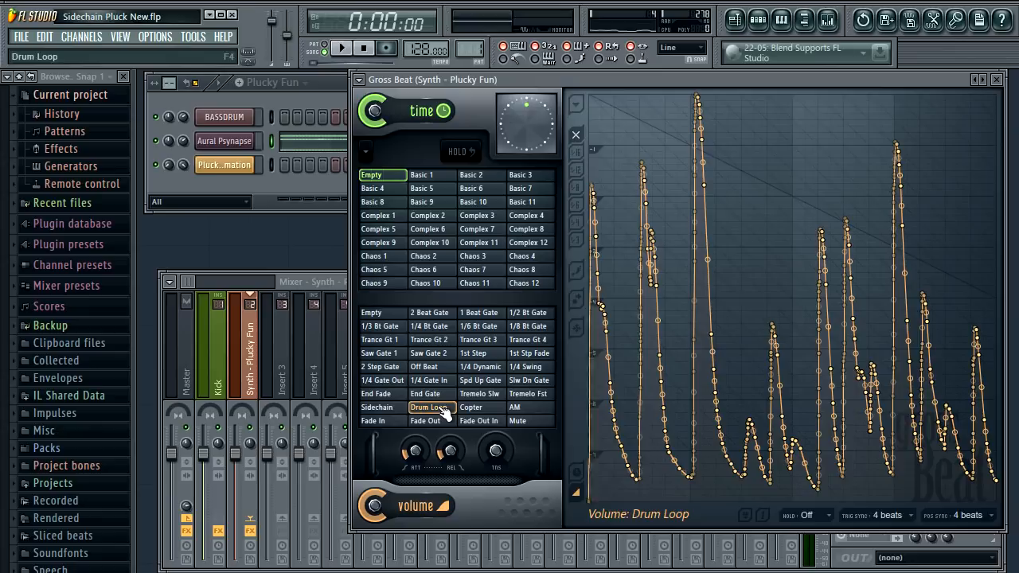
# Step: Preview the DL Hop Box loop from the Packs > Loops browser
pyautogui.click(333, 44)
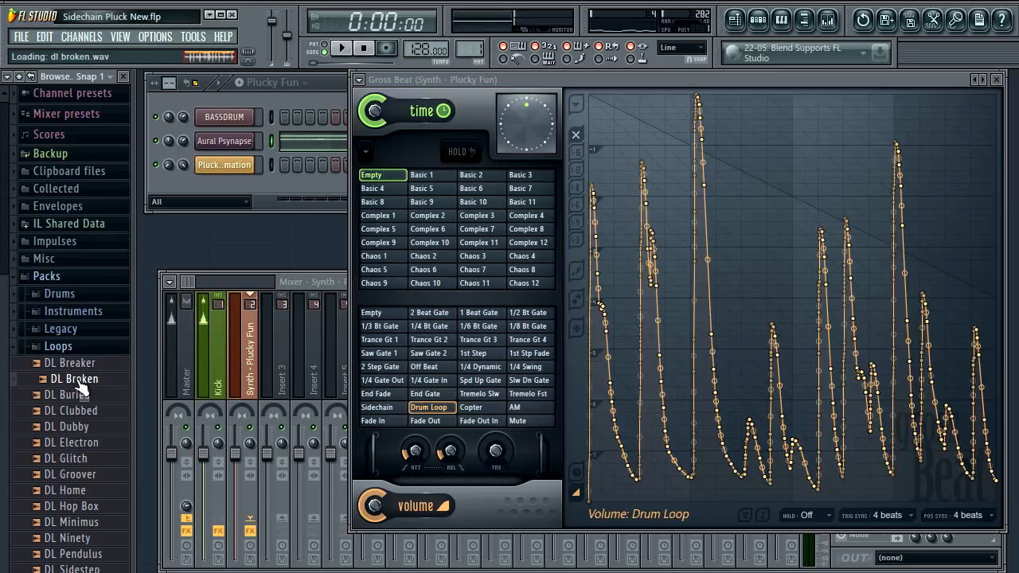
pyautogui.click(338, 48)
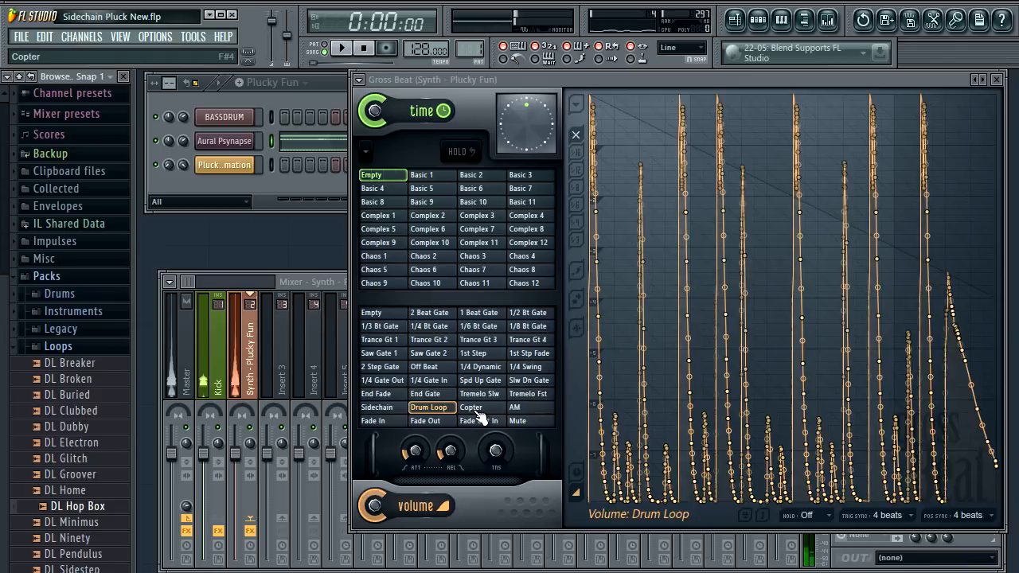
# Step: Restore the Sidechain volume preset and play the song with the double-curve ducking
pyautogui.click(377, 407)
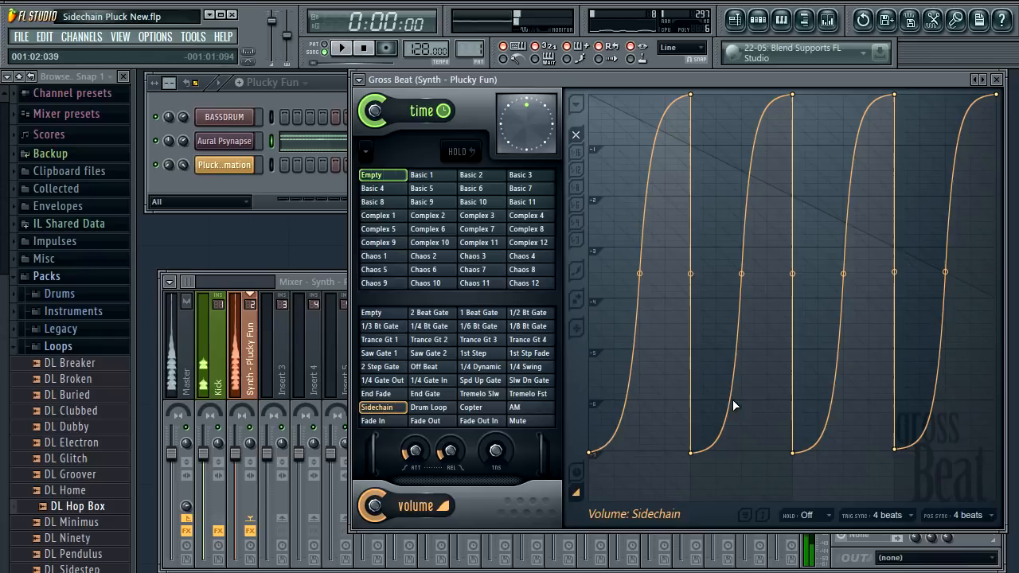
pyautogui.click(338, 45)
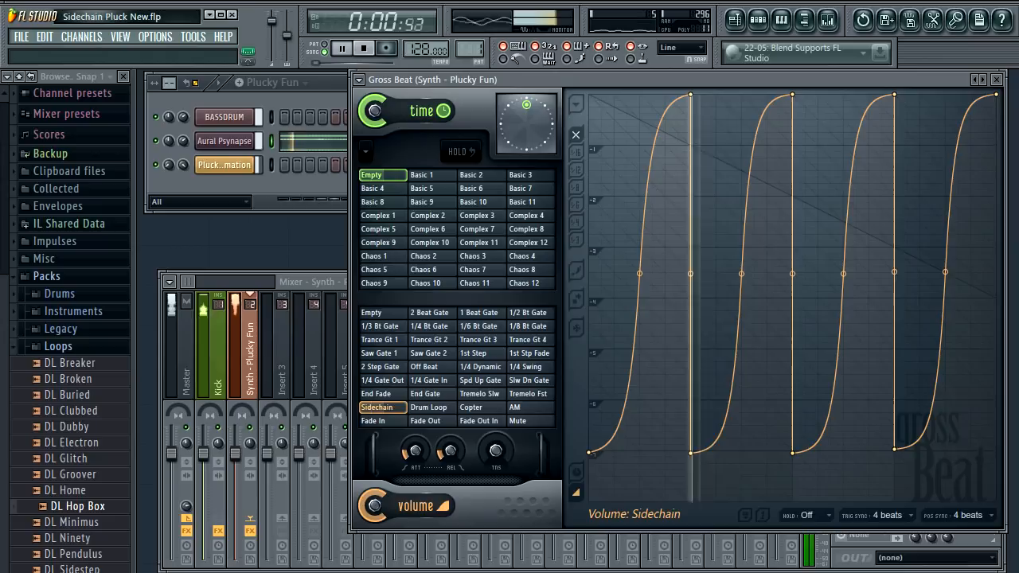